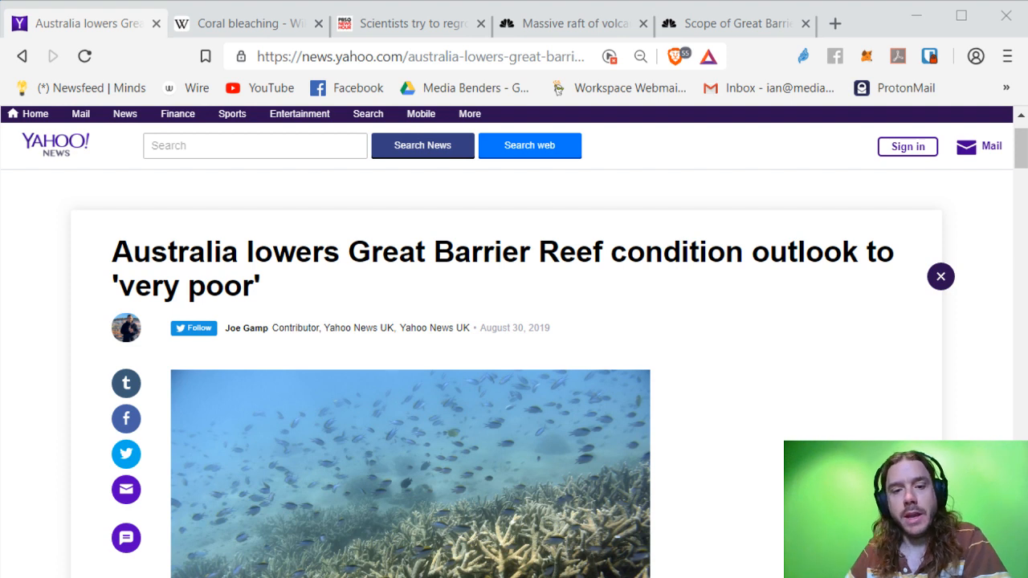
Switch to the Wikipedia Coral bleaching article and select the word 'bleaching' in its second paragraph
{"action": "left_click", "coordinate": [254, 144]}
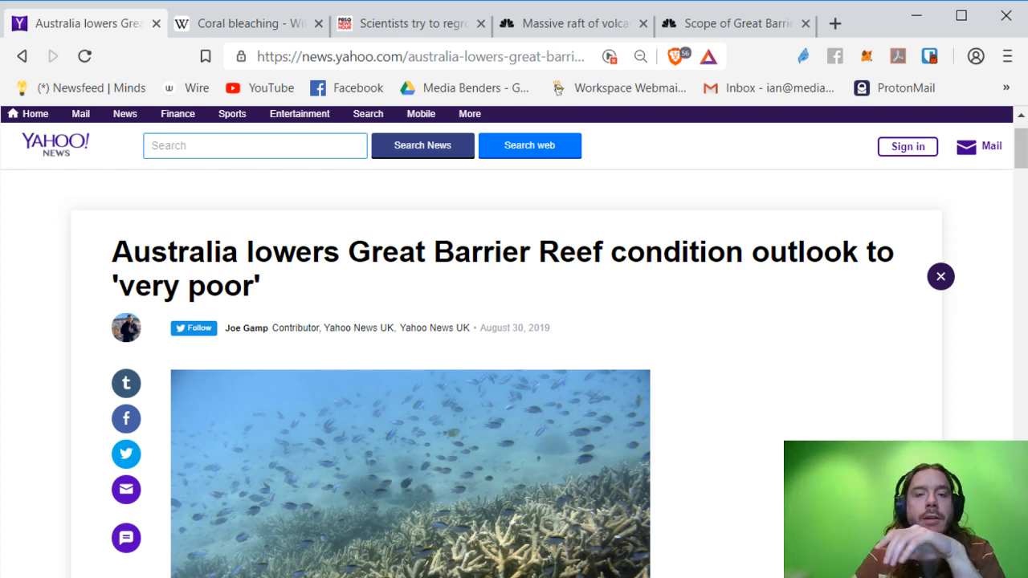
{"action": "scroll", "scroll_direction": "down", "scroll_amount": 3}
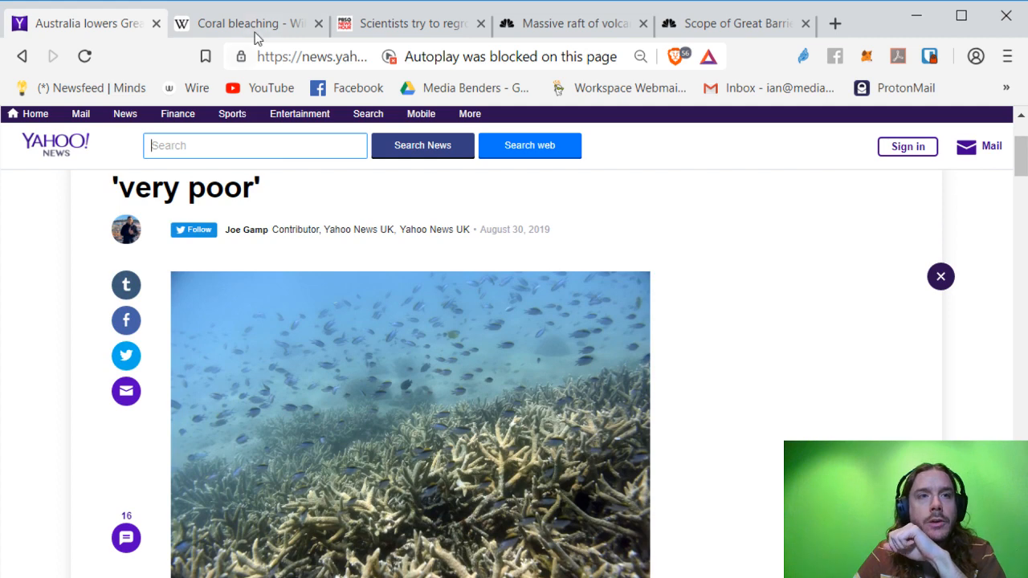
{"action": "left_click", "coordinate": [241, 24]}
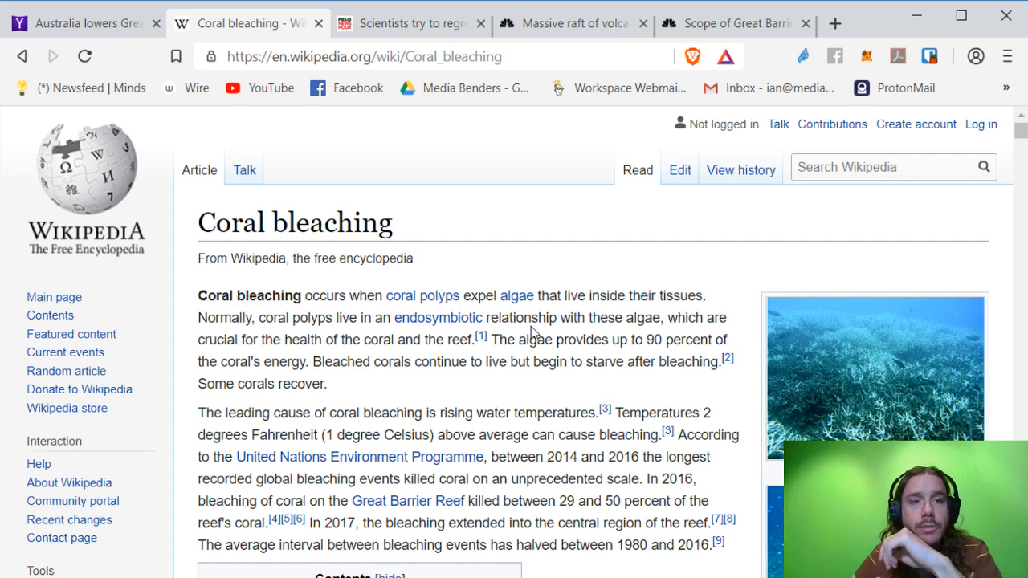
{"action": "mouse_move", "coordinate": [601, 430]}
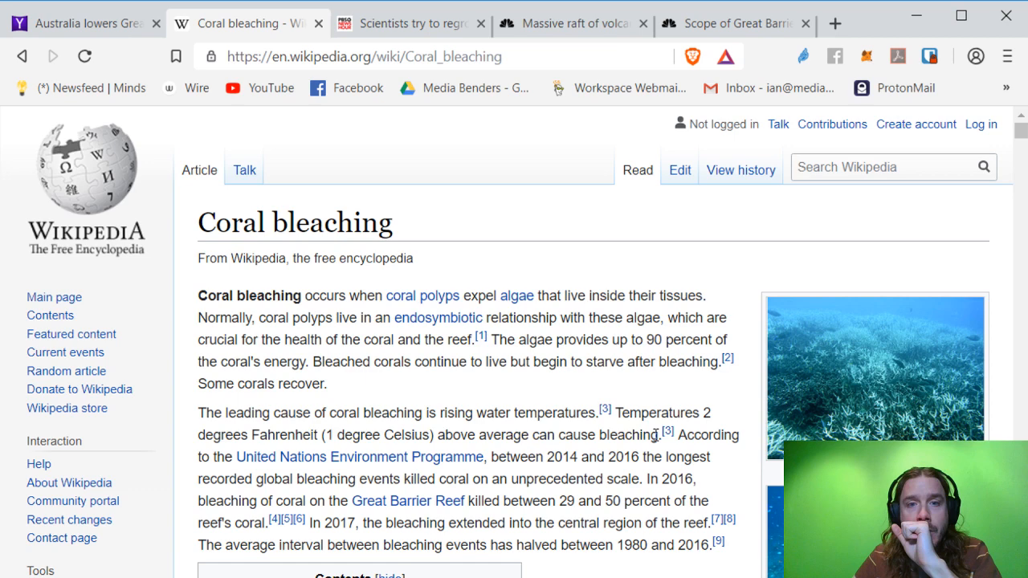
{"action": "double_click", "coordinate": [627, 434]}
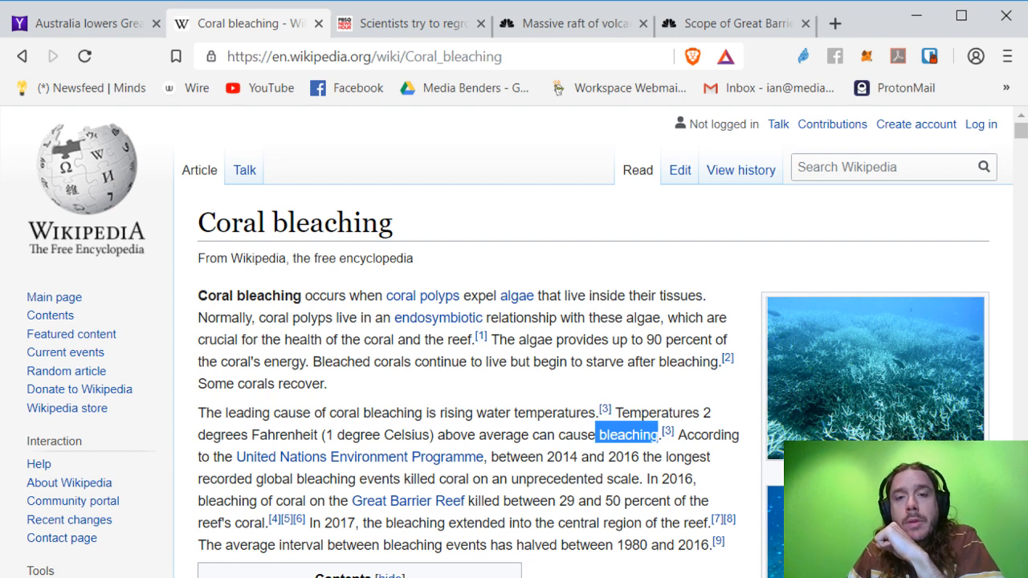
{"action": "mouse_move", "coordinate": [738, 567]}
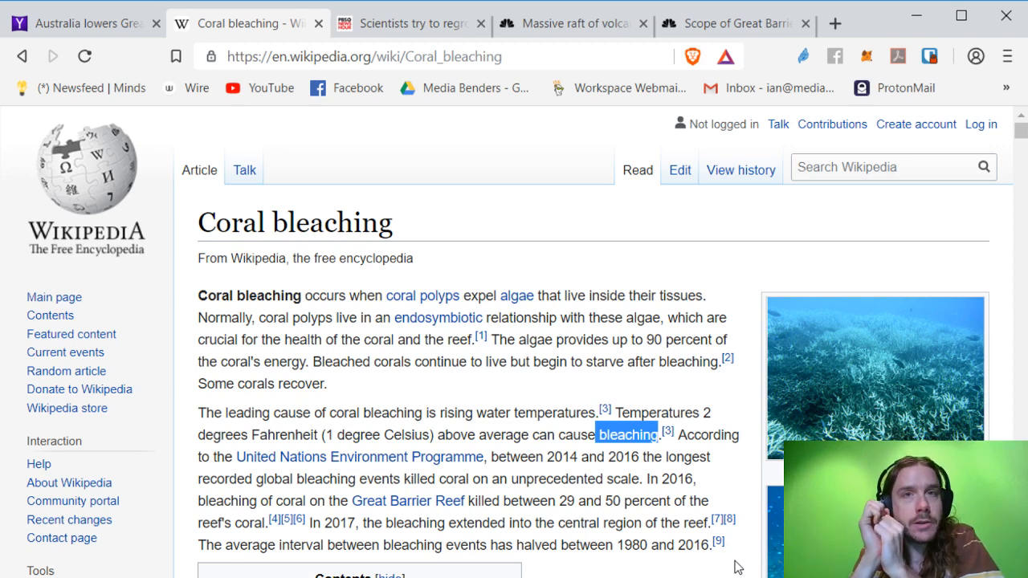
{"action": "mouse_move", "coordinate": [389, 159]}
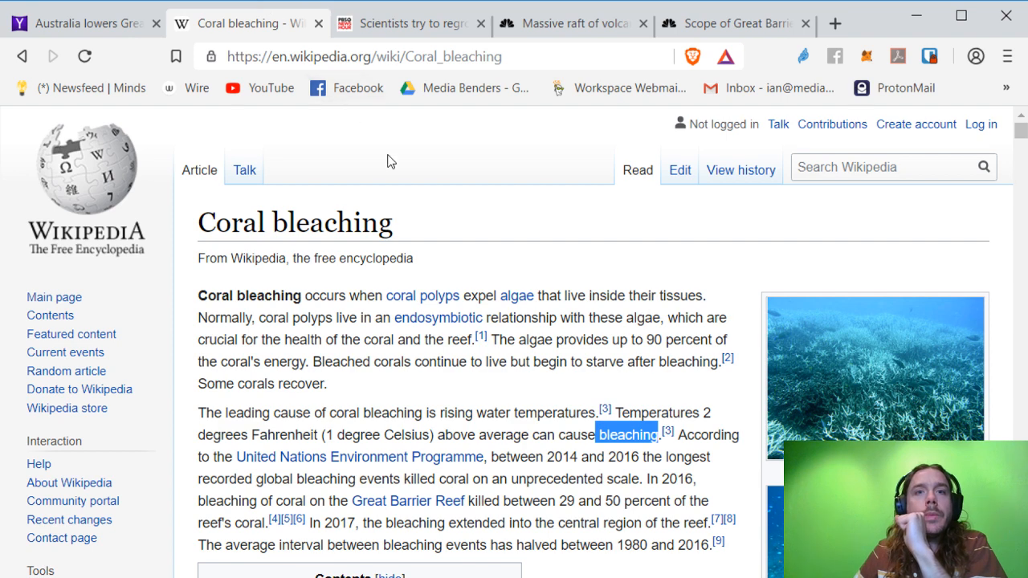
{"action": "mouse_move", "coordinate": [581, 263]}
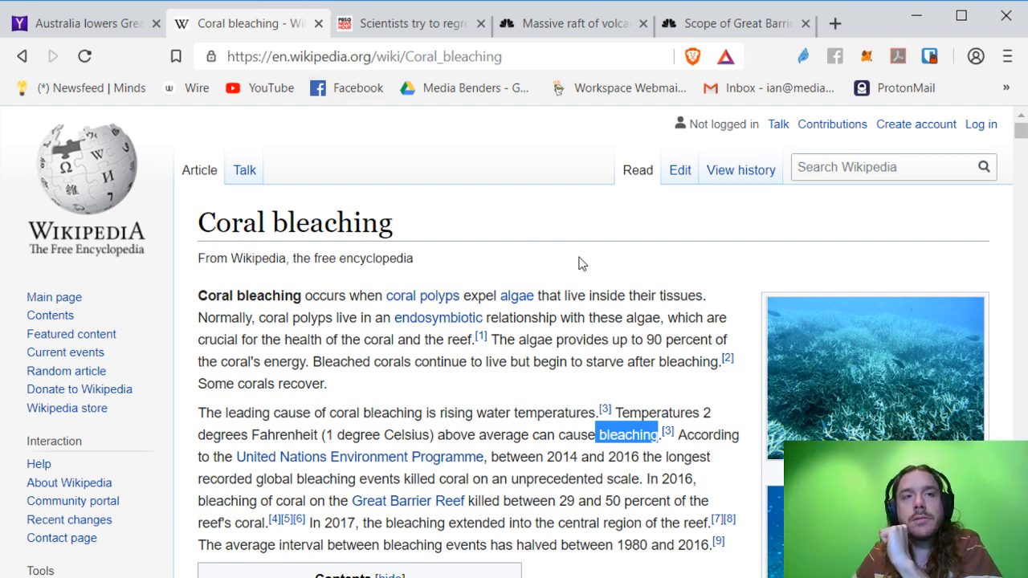
{"action": "mouse_move", "coordinate": [592, 286]}
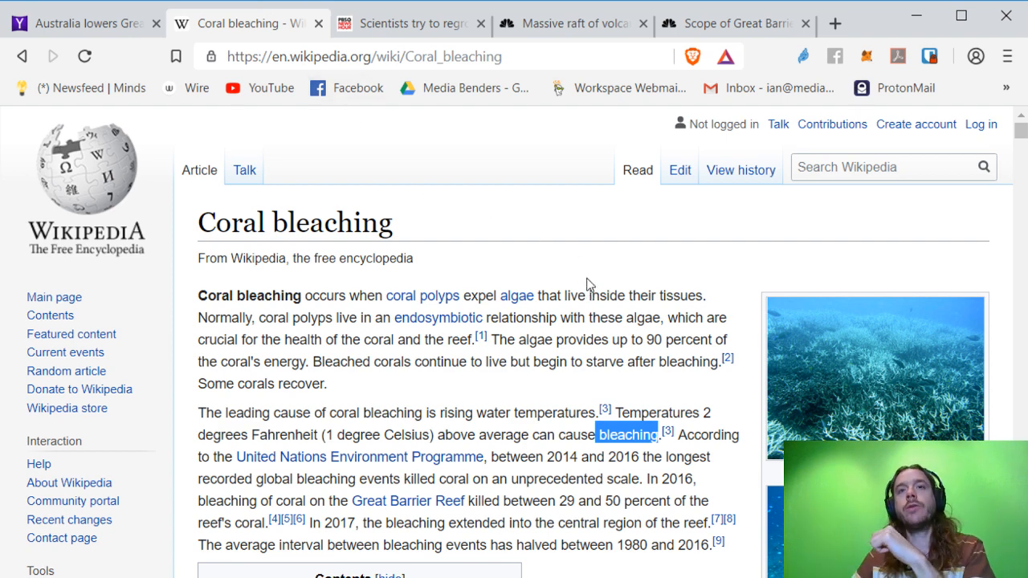
{"action": "mouse_move", "coordinate": [514, 110]}
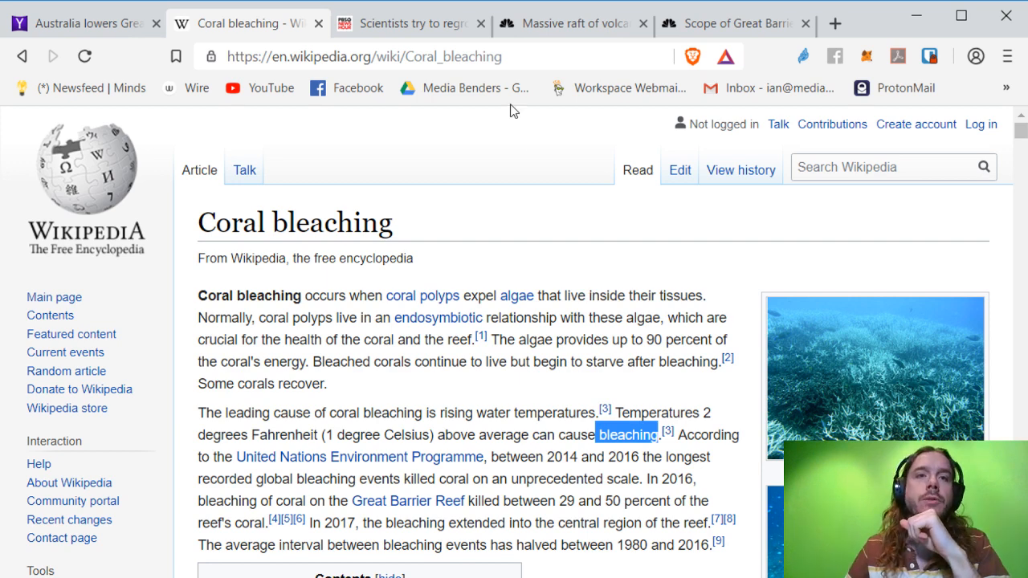
Switch to the PBS coral reef regrowing story and skim down its transcript and back up
{"action": "left_click", "coordinate": [409, 24]}
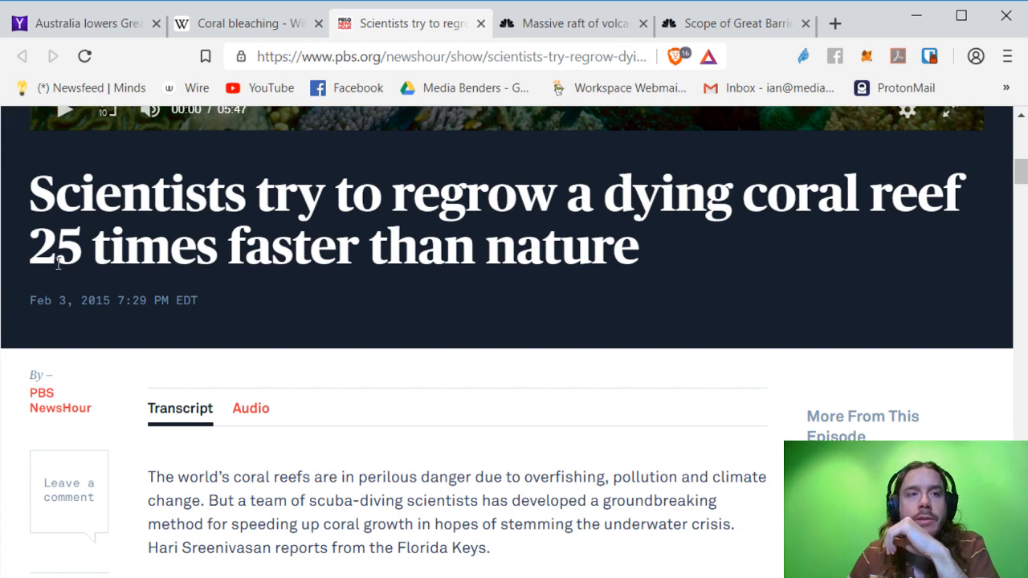
{"action": "mouse_move", "coordinate": [530, 290]}
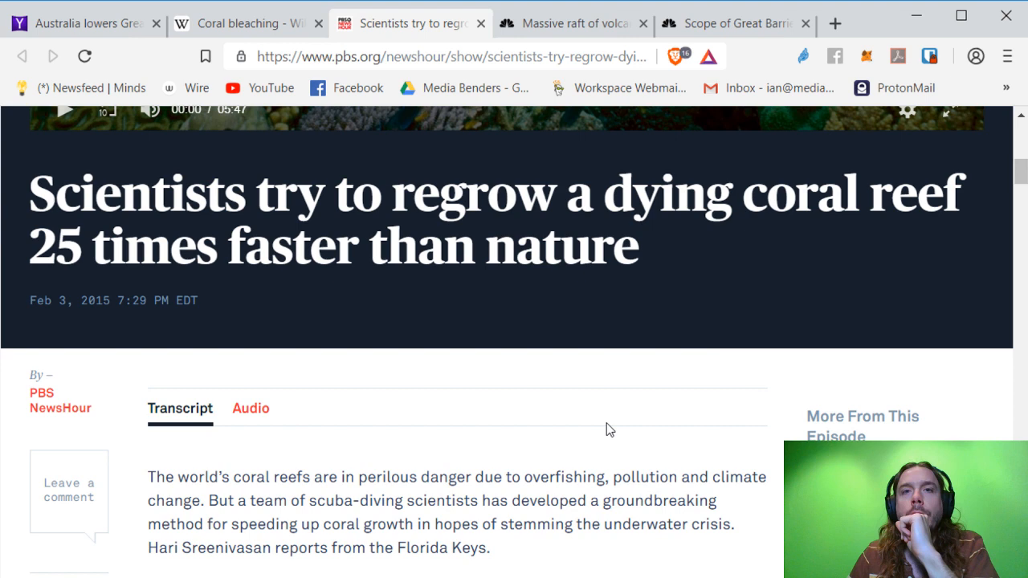
{"action": "double_click", "coordinate": [77, 300]}
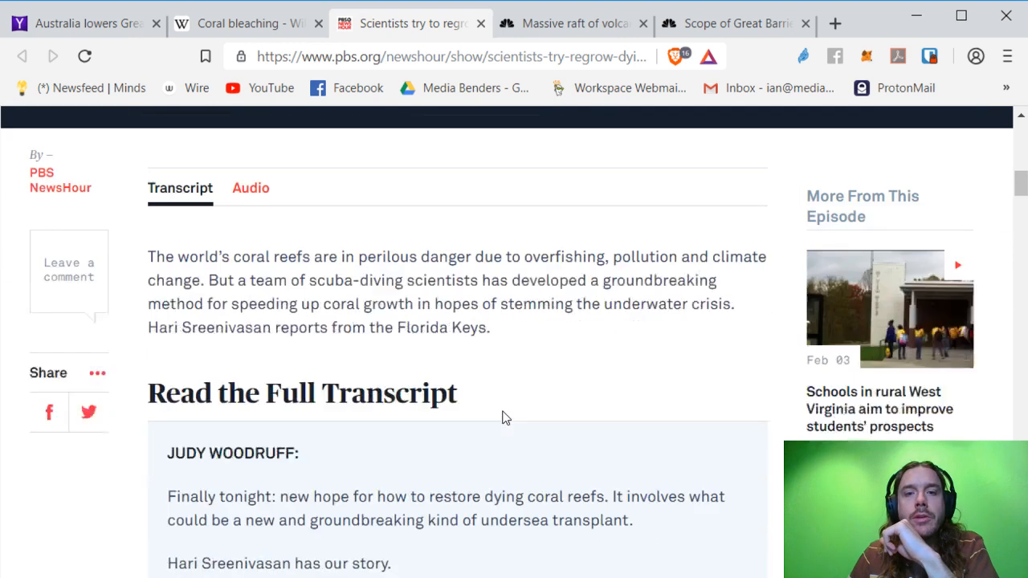
{"action": "scroll", "scroll_direction": "down", "scroll_amount": 3}
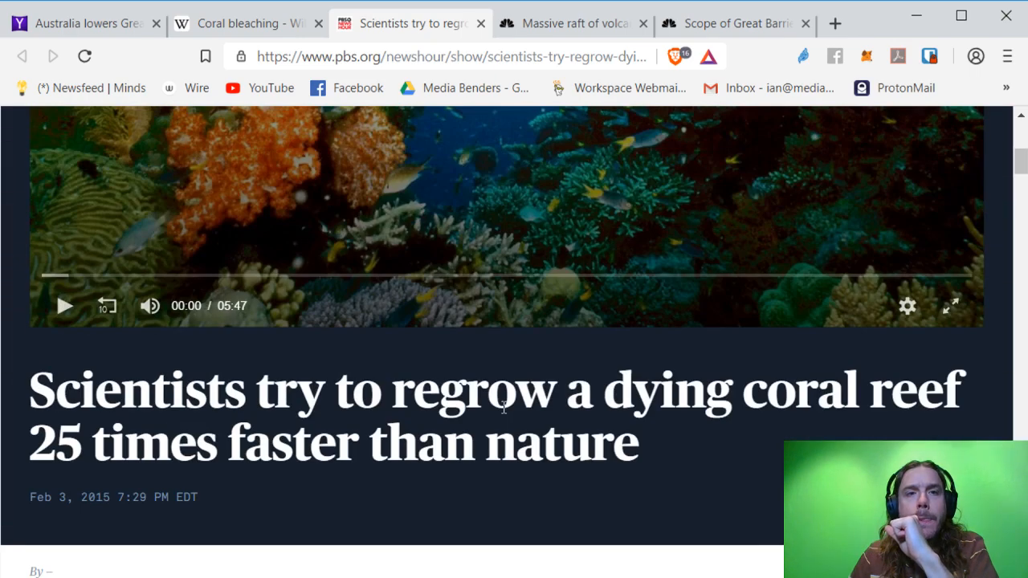
{"action": "scroll", "scroll_direction": "down", "scroll_amount": 3}
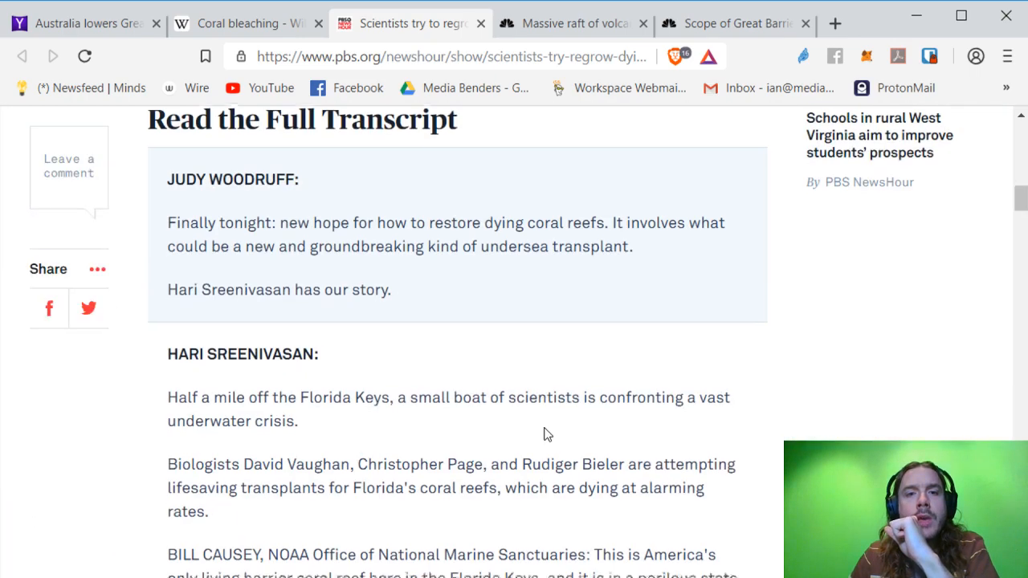
{"action": "scroll", "scroll_direction": "up", "scroll_amount": 3}
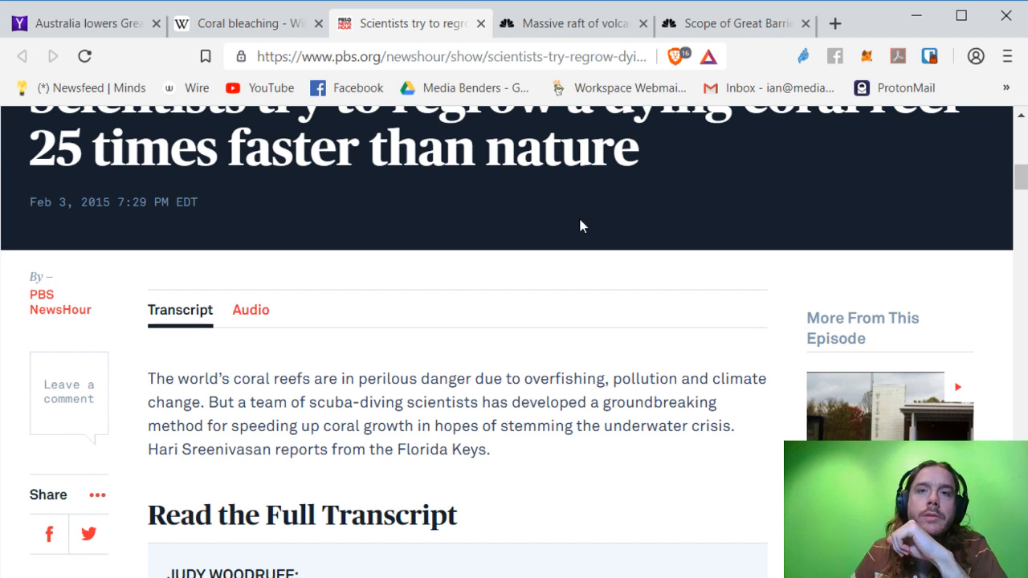
{"action": "mouse_move", "coordinate": [555, 366]}
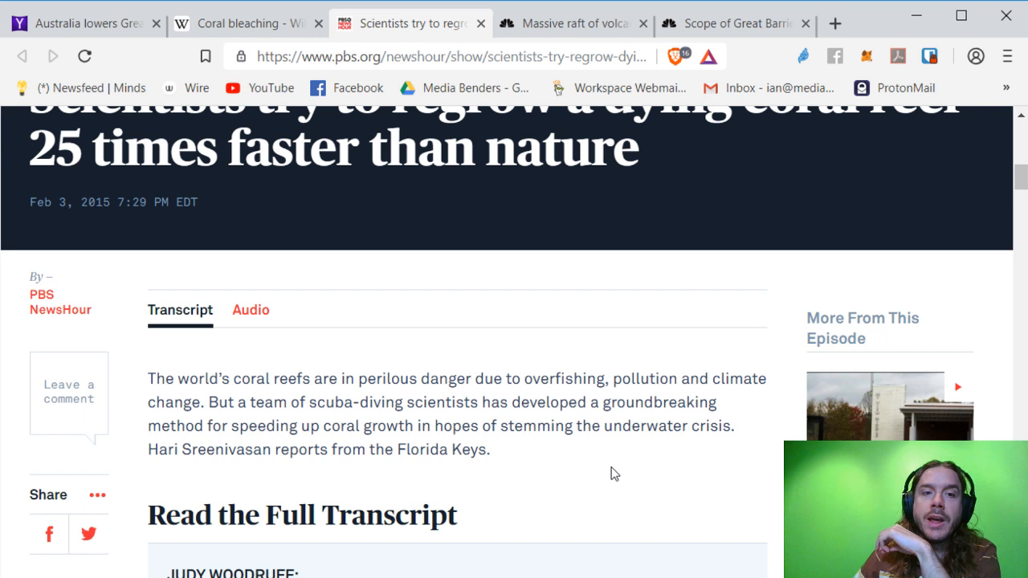
{"action": "mouse_move", "coordinate": [605, 447]}
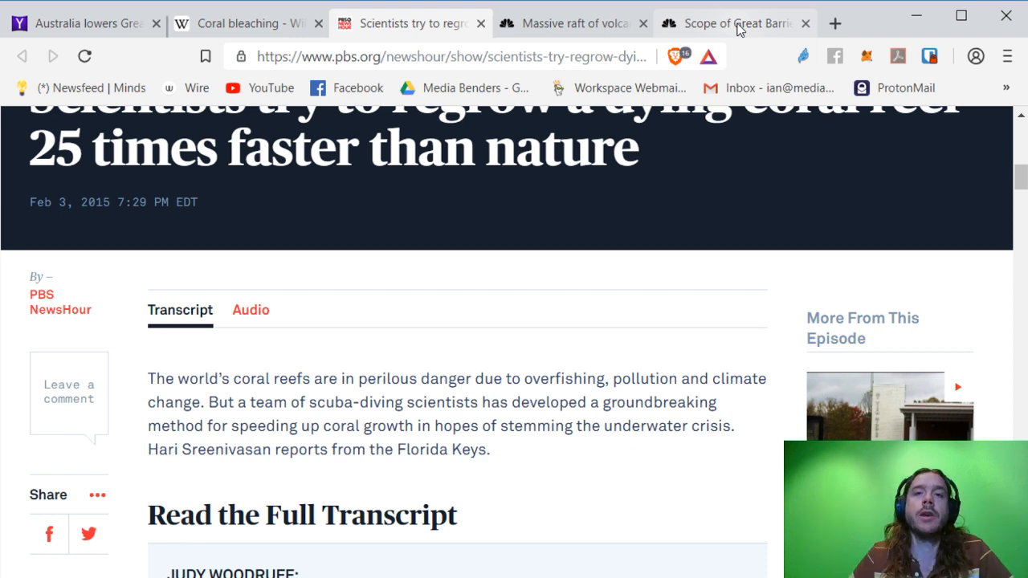
Search DuckDuckGo for 'hurricane' in a new tab and show only the News results
{"action": "left_click", "coordinate": [835, 23]}
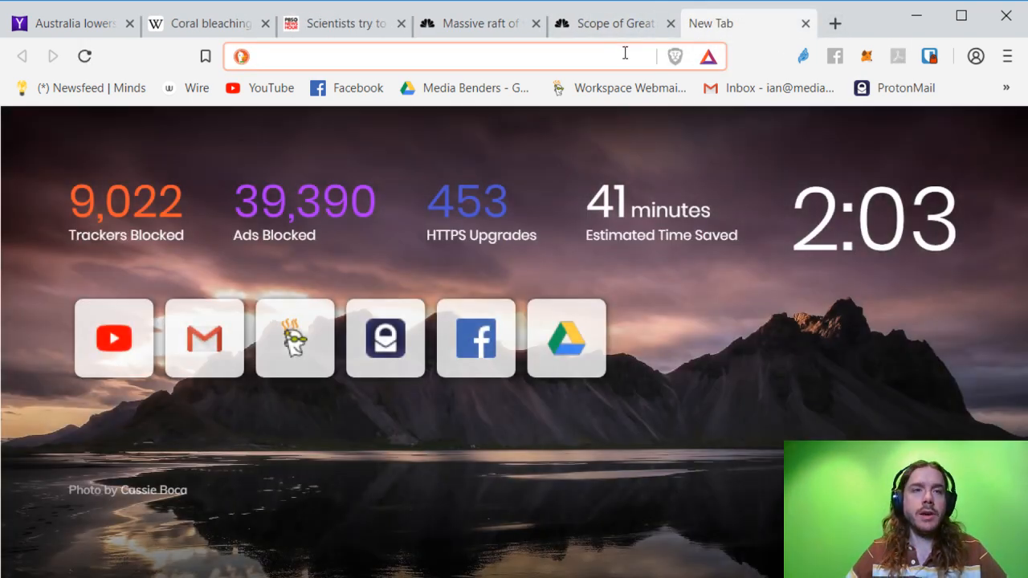
{"action": "type", "text": "hurricane&t=brave&ia=web"}
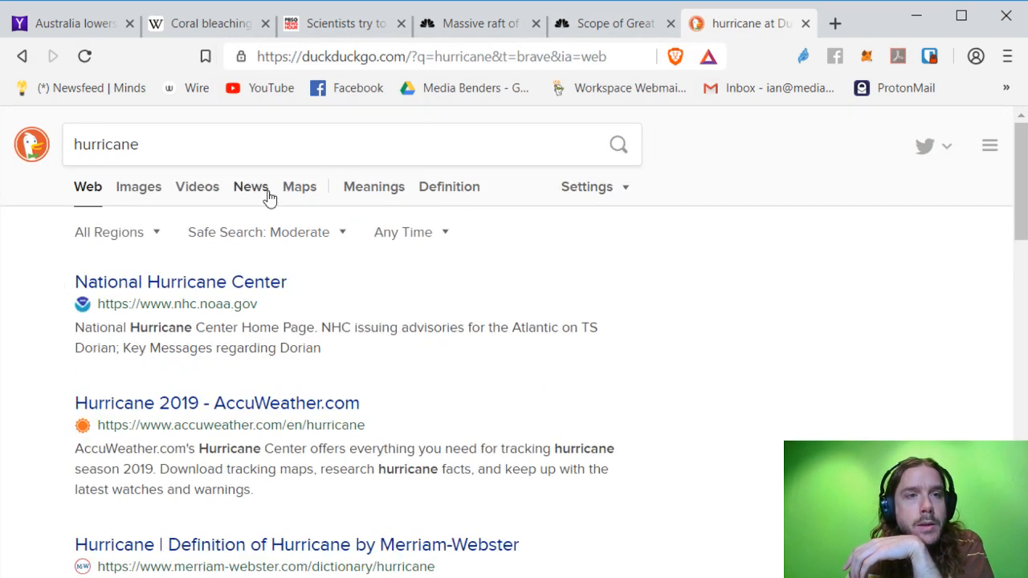
{"action": "left_click", "coordinate": [250, 186]}
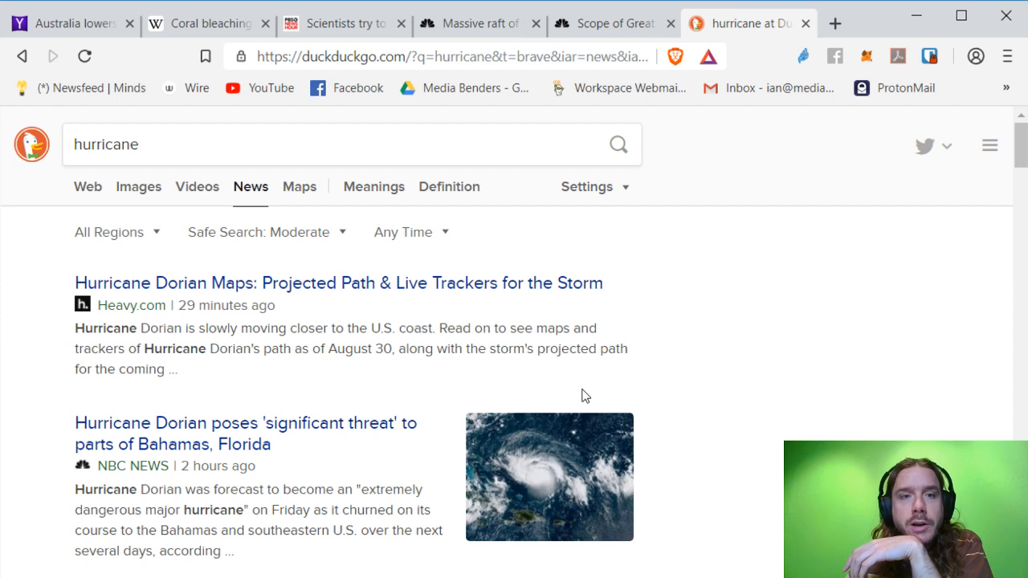
{"action": "mouse_move", "coordinate": [586, 395]}
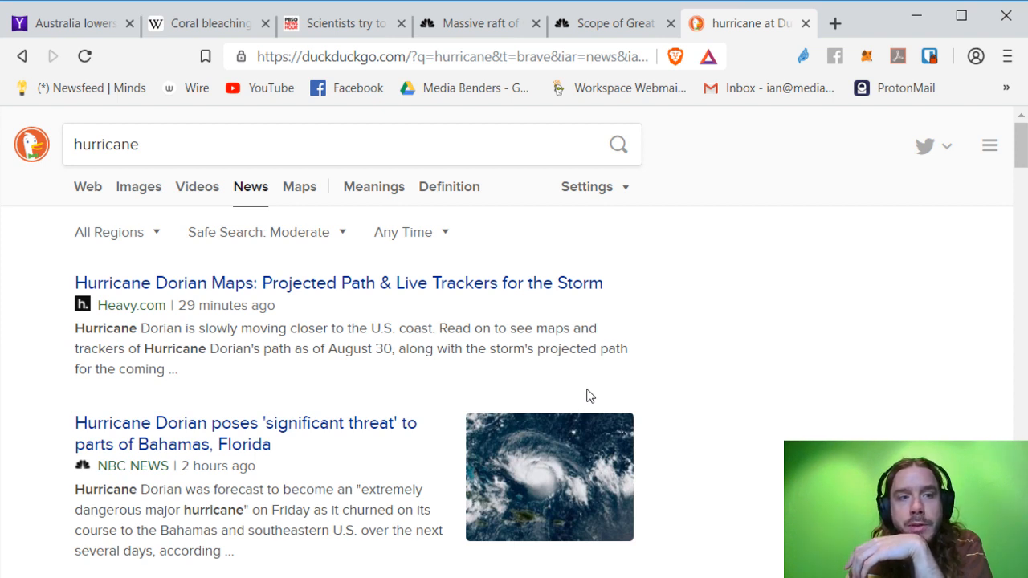
{"action": "mouse_move", "coordinate": [185, 440]}
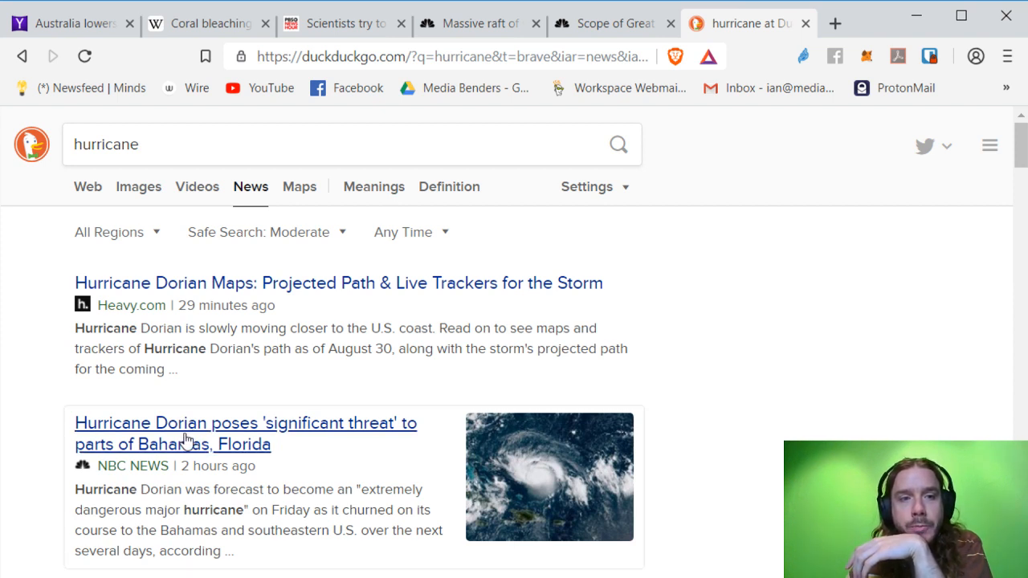
{"action": "mouse_move", "coordinate": [385, 447]}
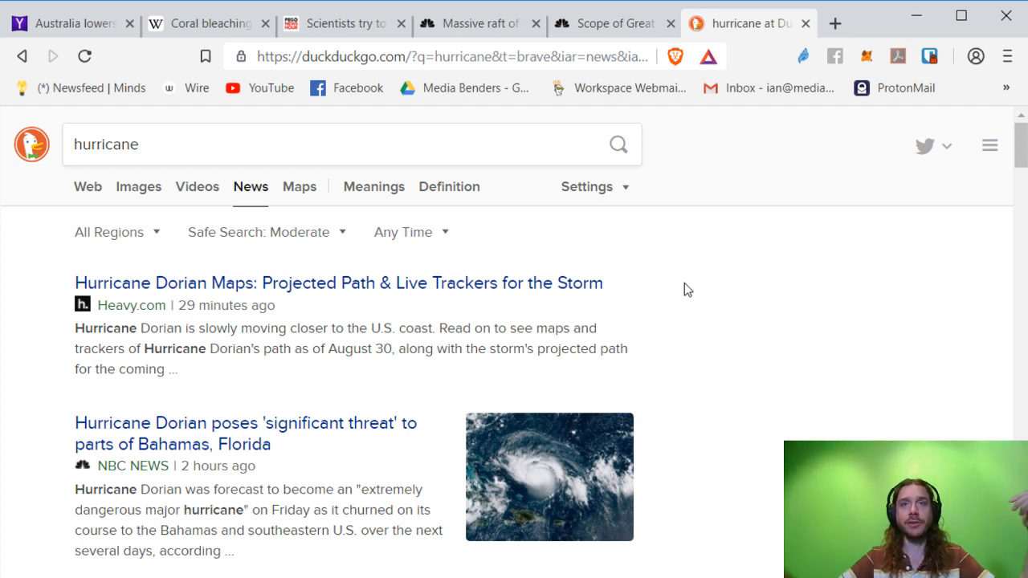
Switch to the NBC volcanic pumice raft article and read down to its map and satellite image
{"action": "left_click", "coordinate": [613, 23]}
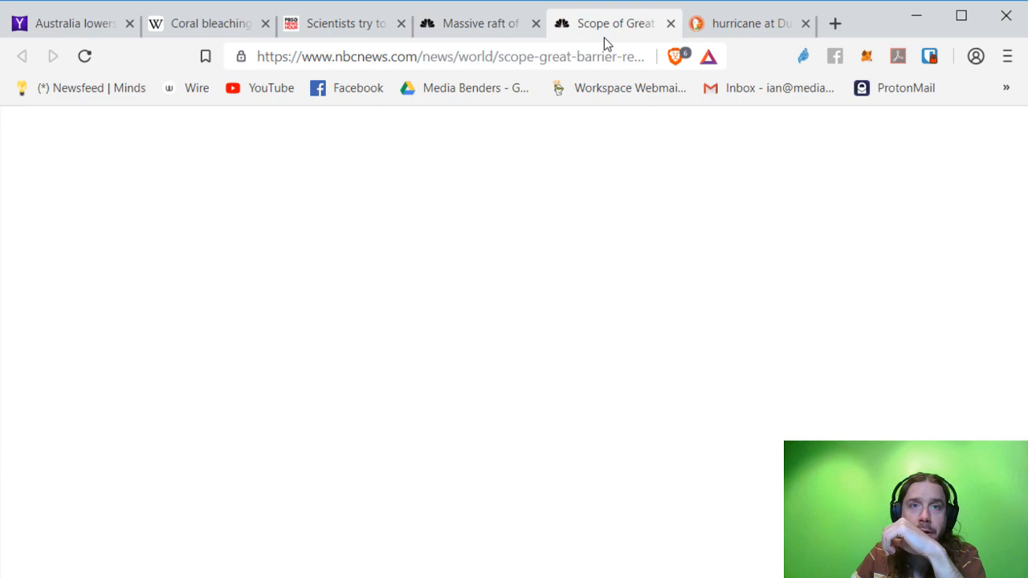
{"action": "left_click", "coordinate": [479, 23]}
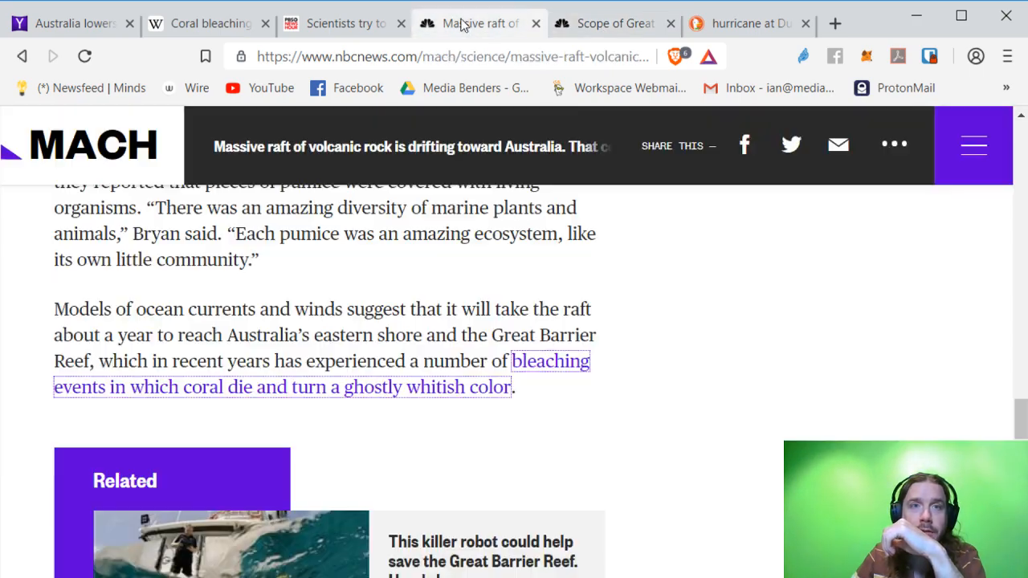
{"action": "scroll", "scroll_direction": "down", "scroll_amount": 3}
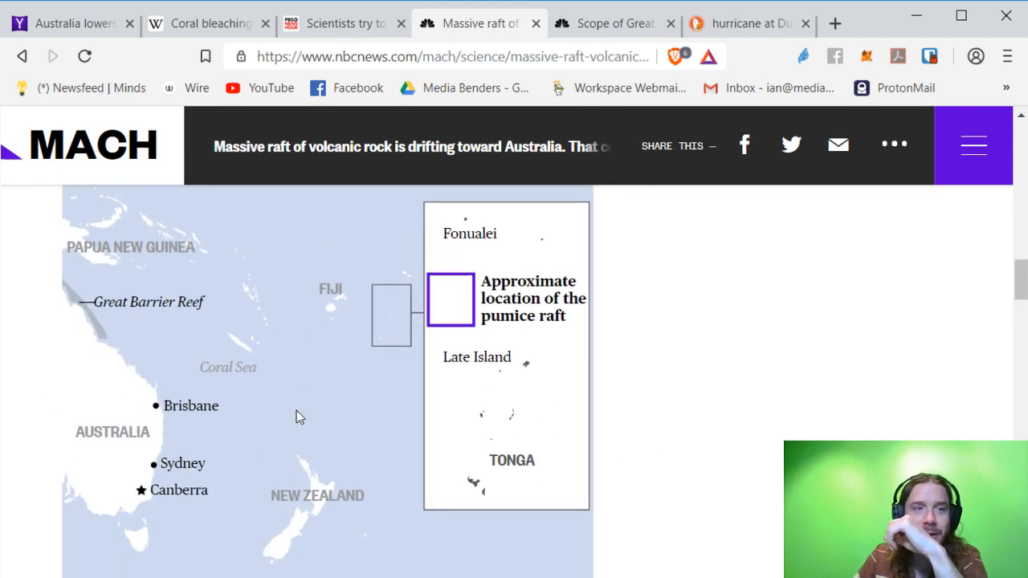
{"action": "mouse_move", "coordinate": [787, 418]}
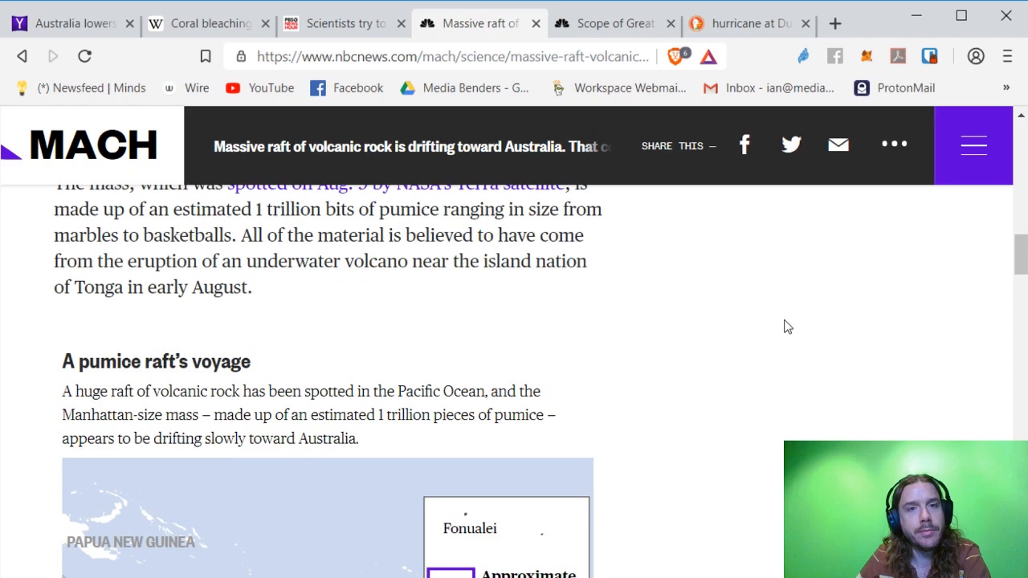
{"action": "scroll", "scroll_direction": "down", "scroll_amount": 3}
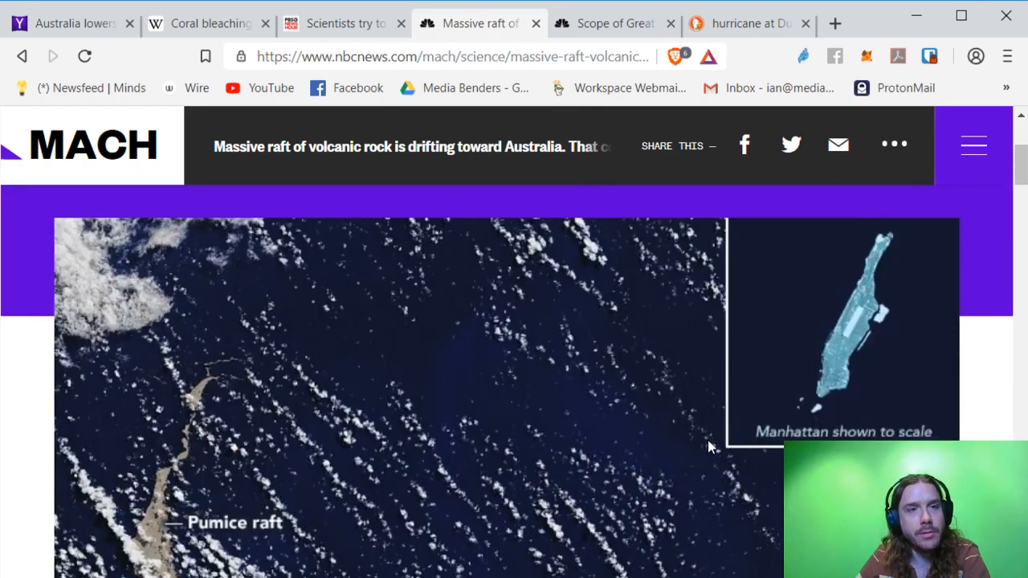
{"action": "scroll", "scroll_direction": "down", "scroll_amount": 3}
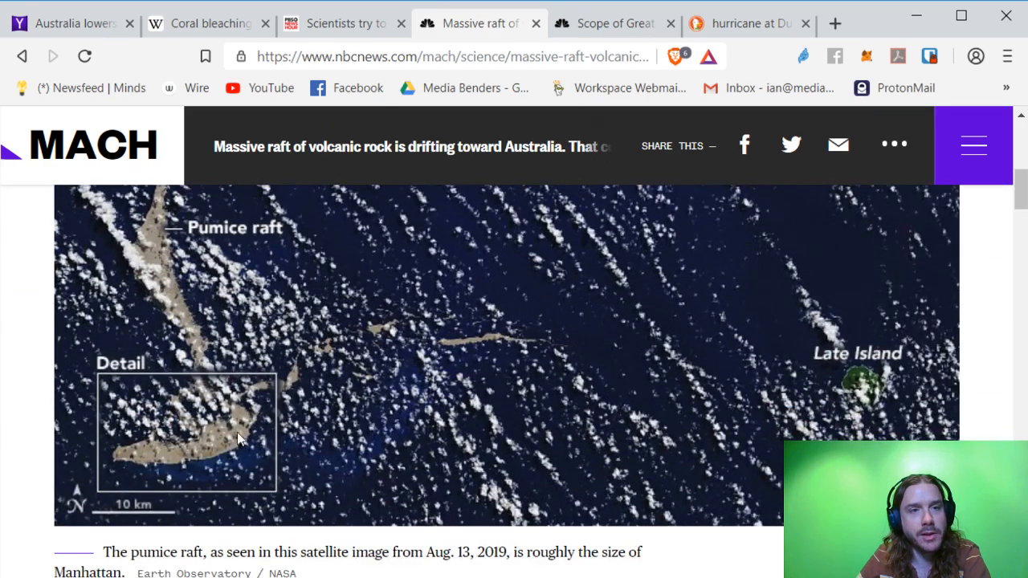
{"action": "mouse_move", "coordinate": [217, 458]}
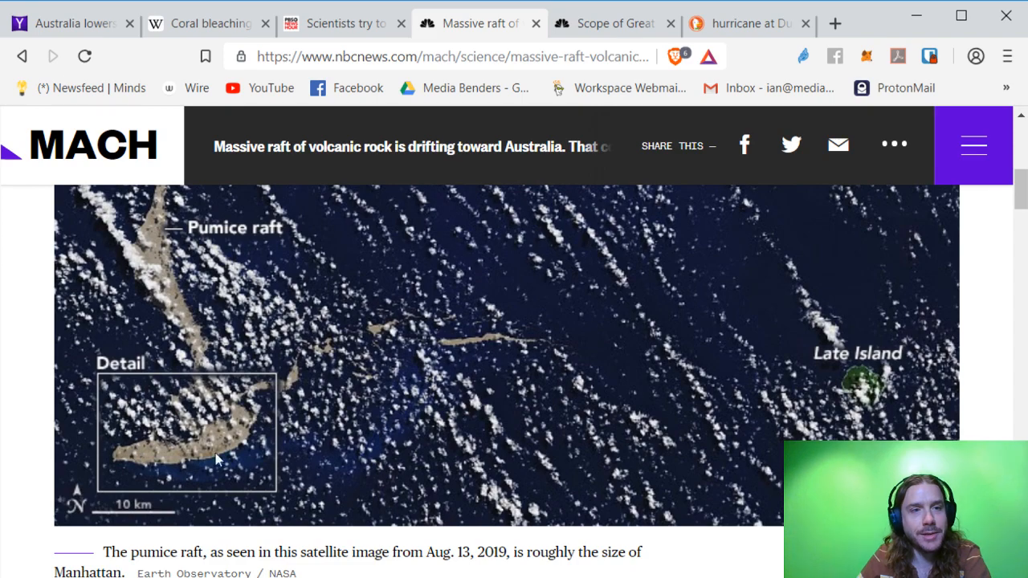
{"action": "scroll", "scroll_direction": "down", "scroll_amount": 3}
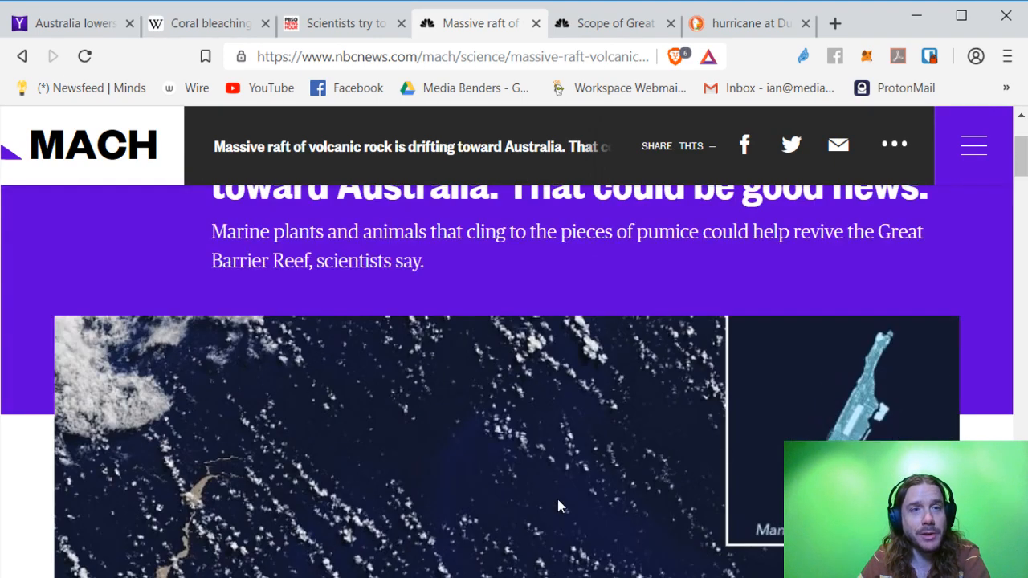
{"action": "scroll", "scroll_direction": "down", "scroll_amount": 3}
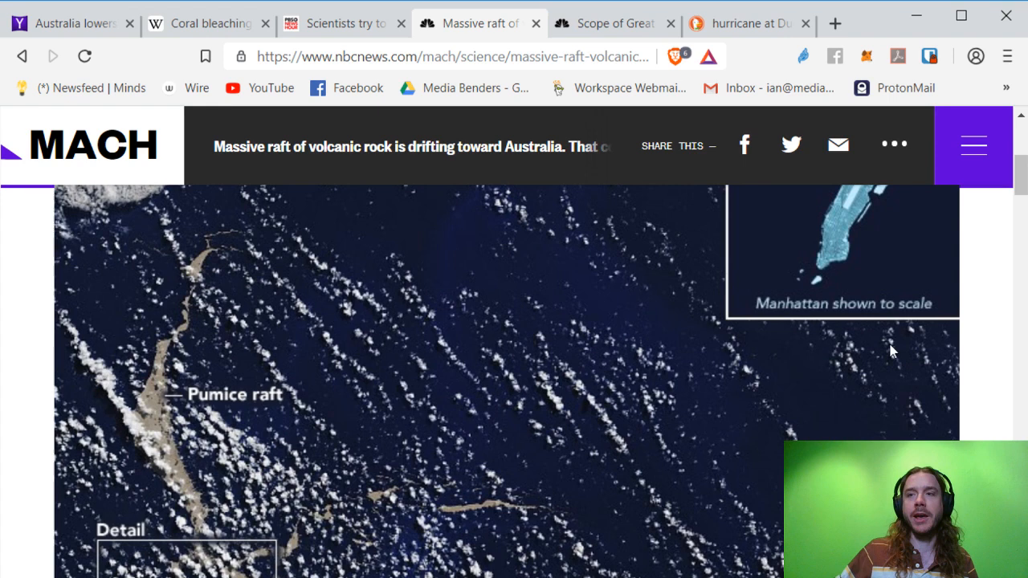
{"action": "mouse_move", "coordinate": [860, 347]}
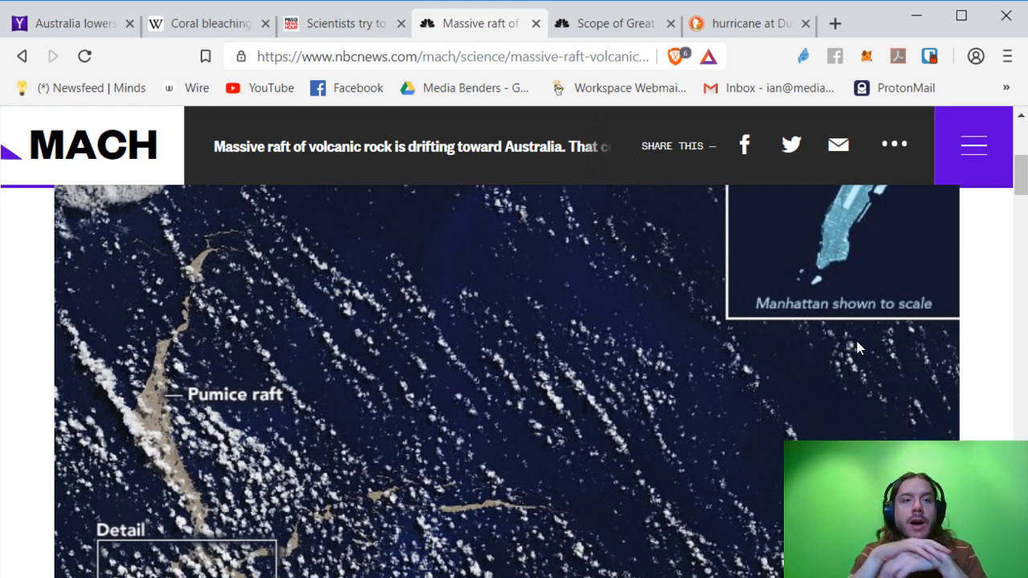
{"action": "mouse_move", "coordinate": [715, 319]}
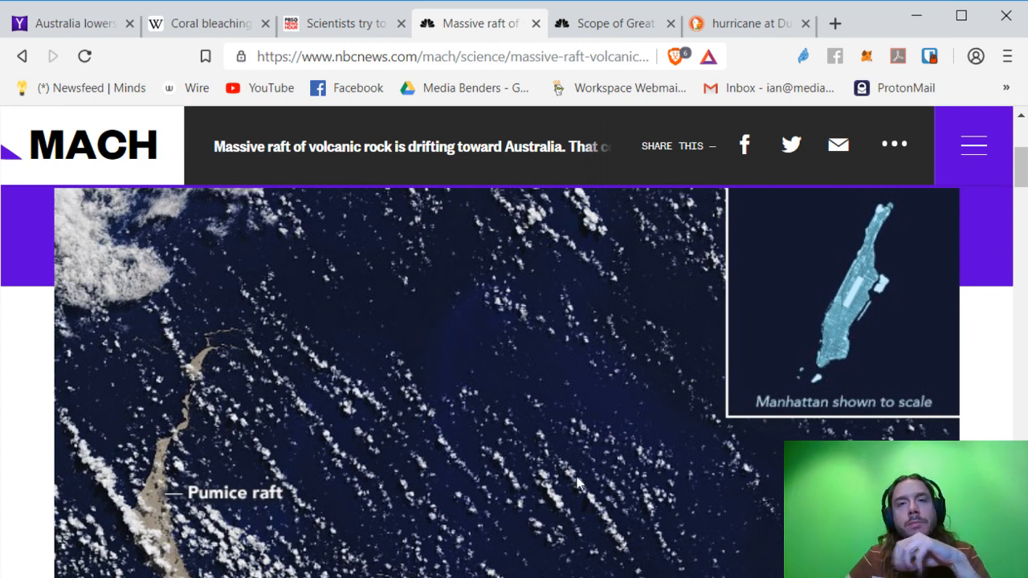
{"action": "mouse_move", "coordinate": [497, 437]}
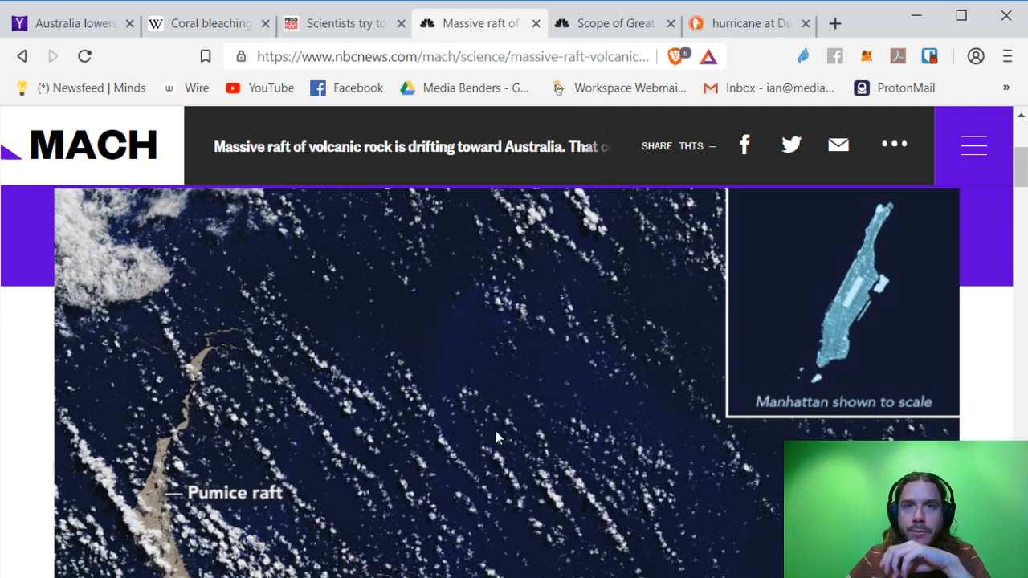
{"action": "mouse_move", "coordinate": [491, 394]}
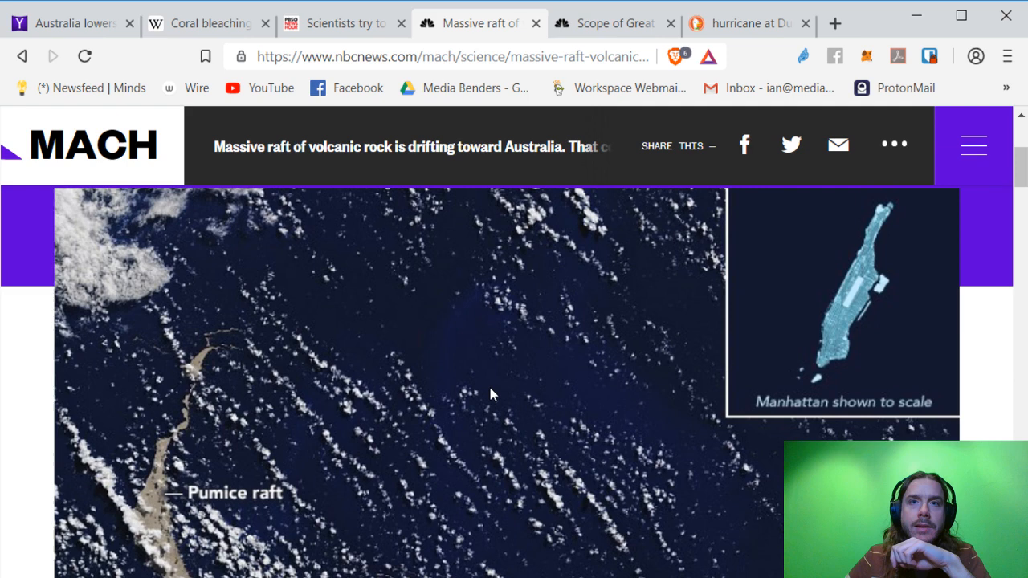
{"action": "mouse_move", "coordinate": [475, 360]}
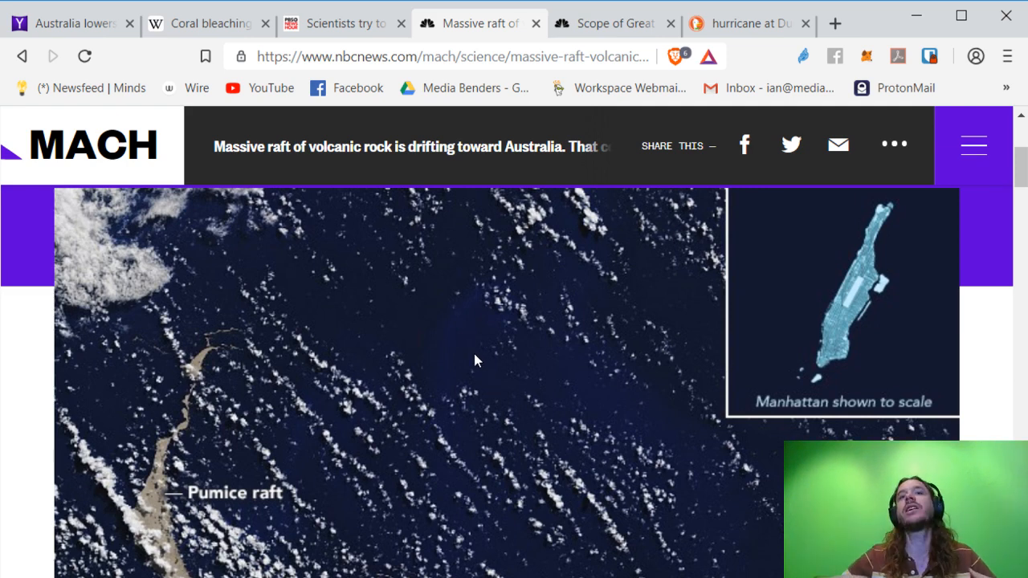
{"action": "mouse_move", "coordinate": [562, 282]}
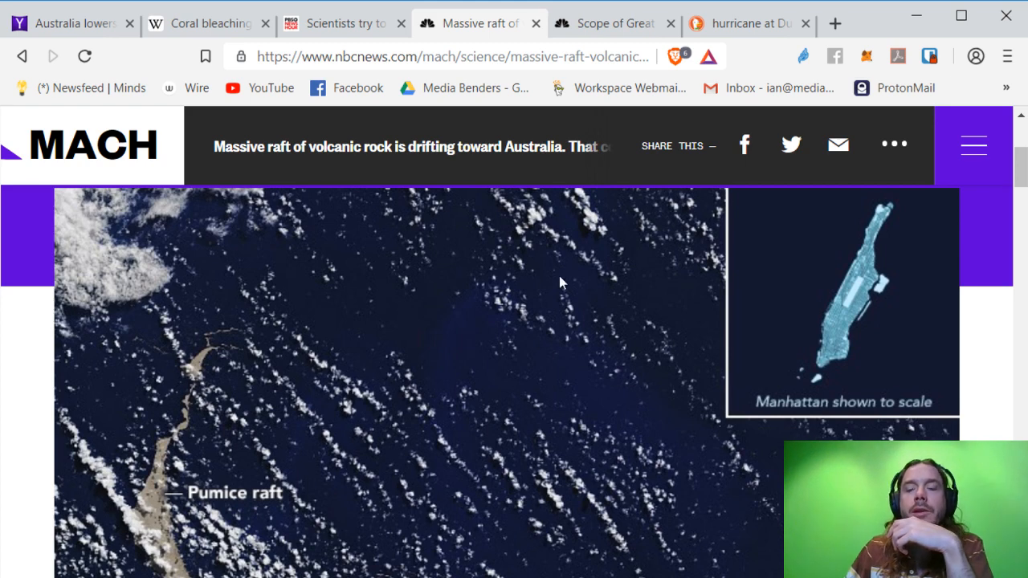
{"action": "mouse_move", "coordinate": [479, 486]}
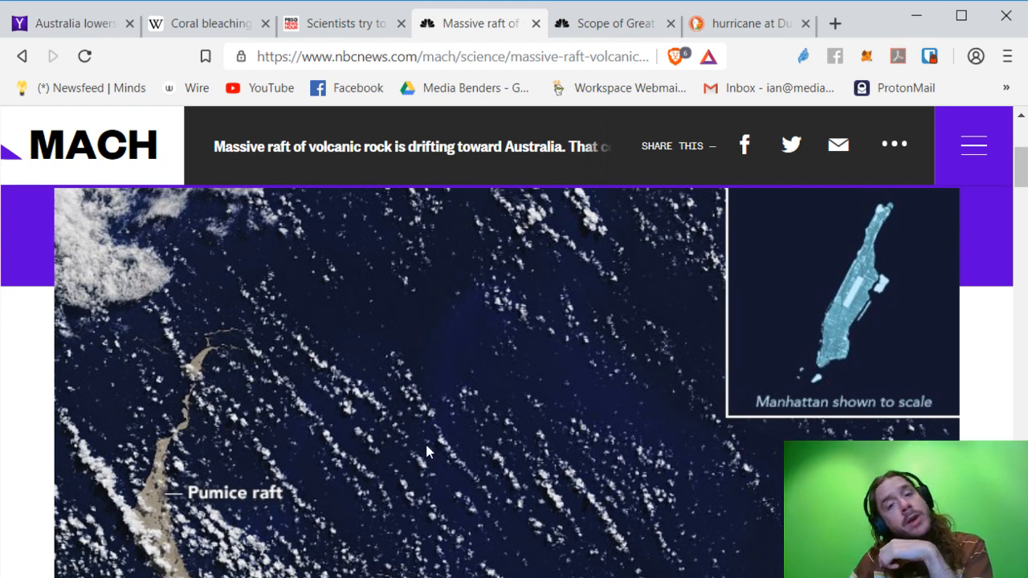
{"action": "mouse_move", "coordinate": [418, 513]}
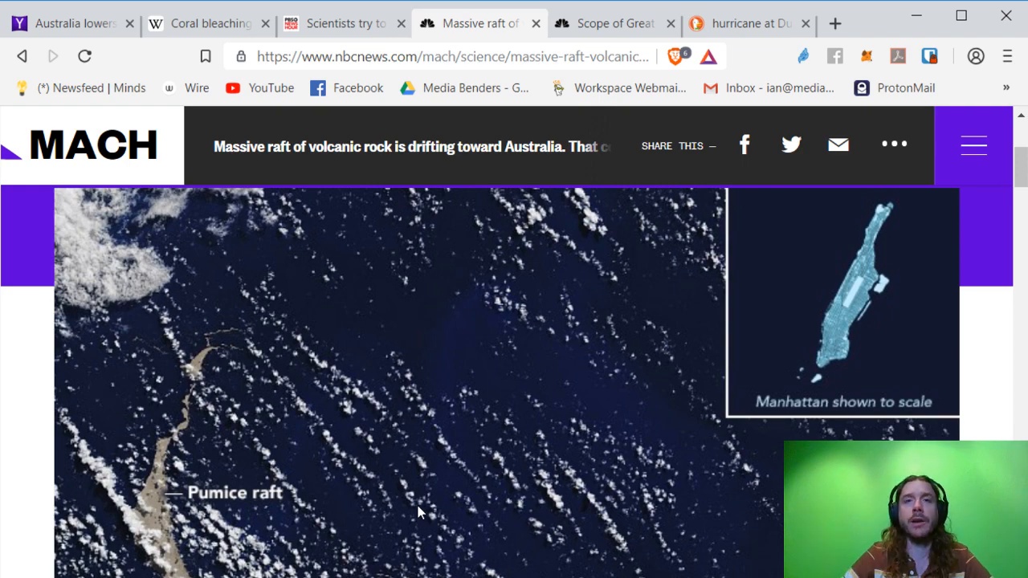
Search DuckDuckGo images for 'seed bombing' in a new tab, then refine the query with 'bomber plane'
{"action": "left_click", "coordinate": [836, 24]}
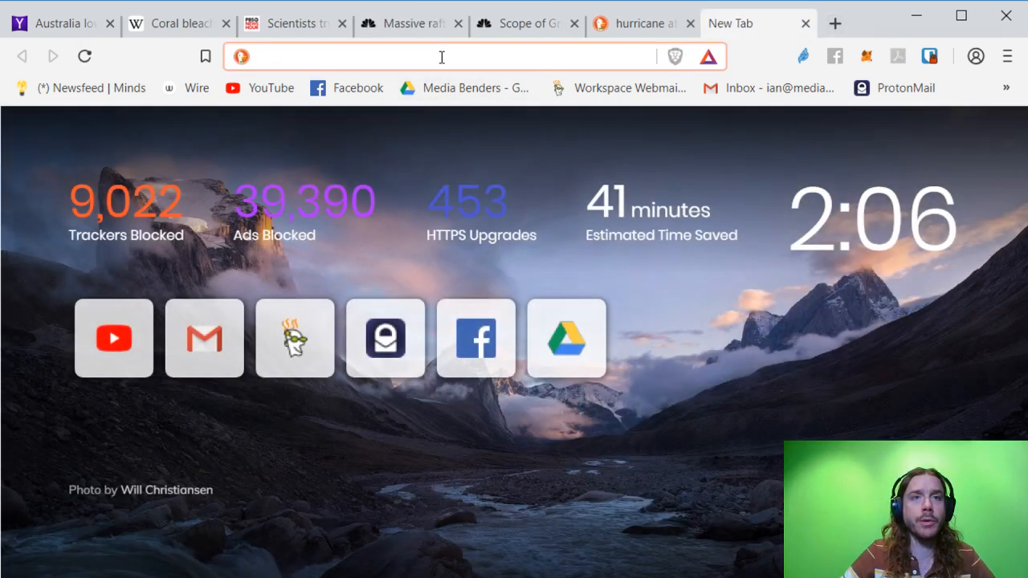
{"action": "type", "text": "seed bombin"}
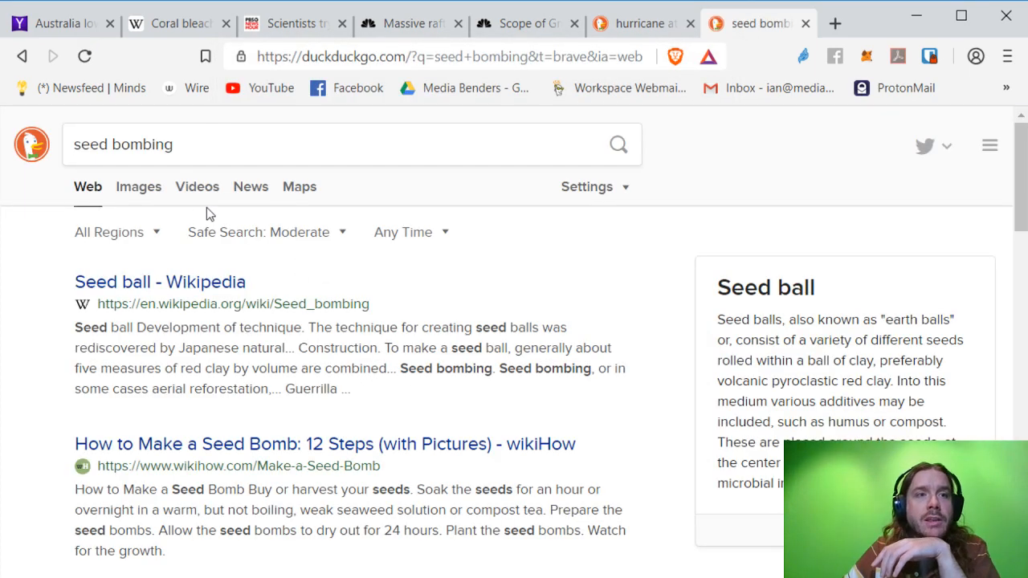
{"action": "left_click", "coordinate": [138, 186]}
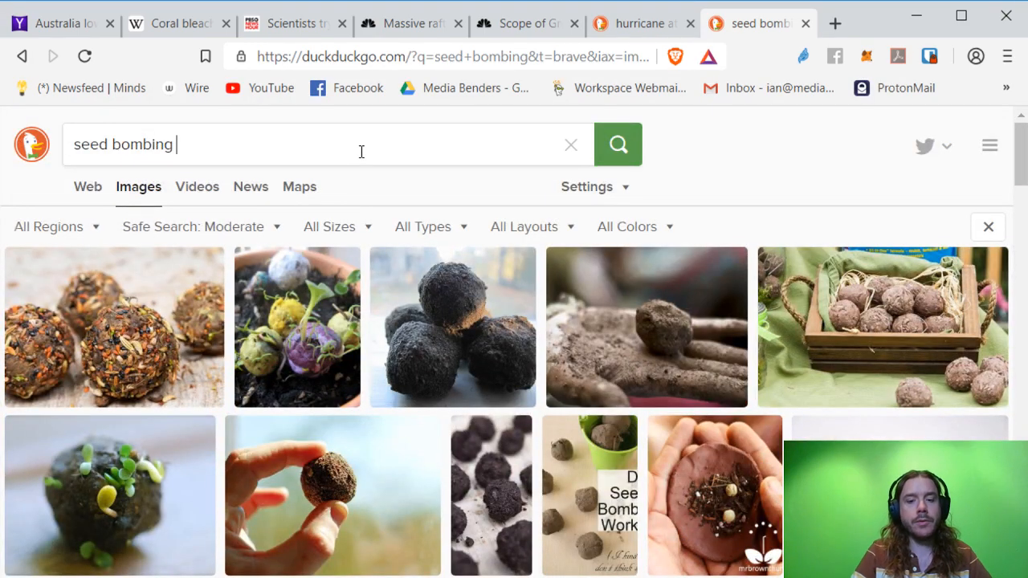
{"action": "type", "text": "bomber plane"}
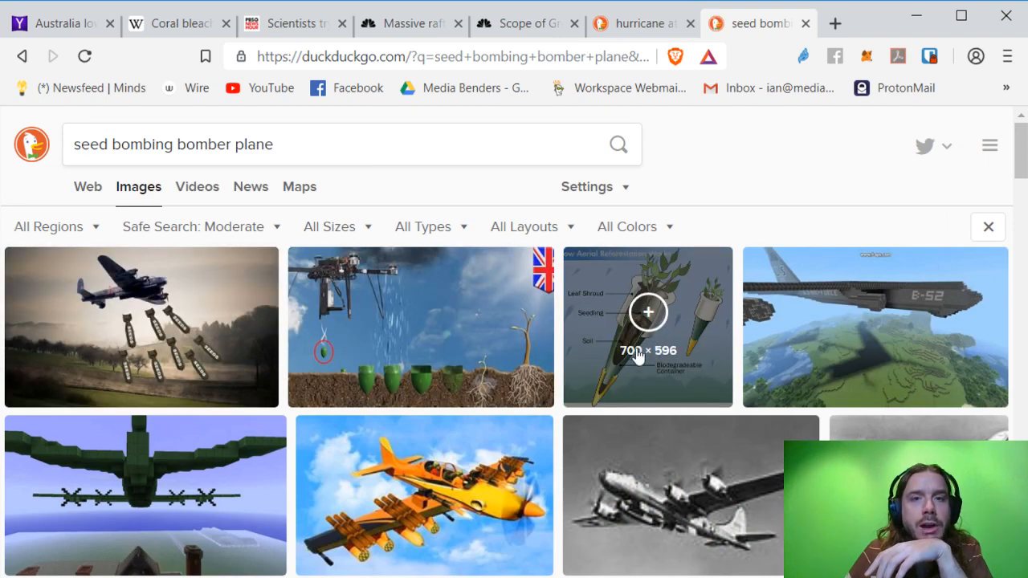
{"action": "scroll", "scroll_direction": "down", "scroll_amount": 3}
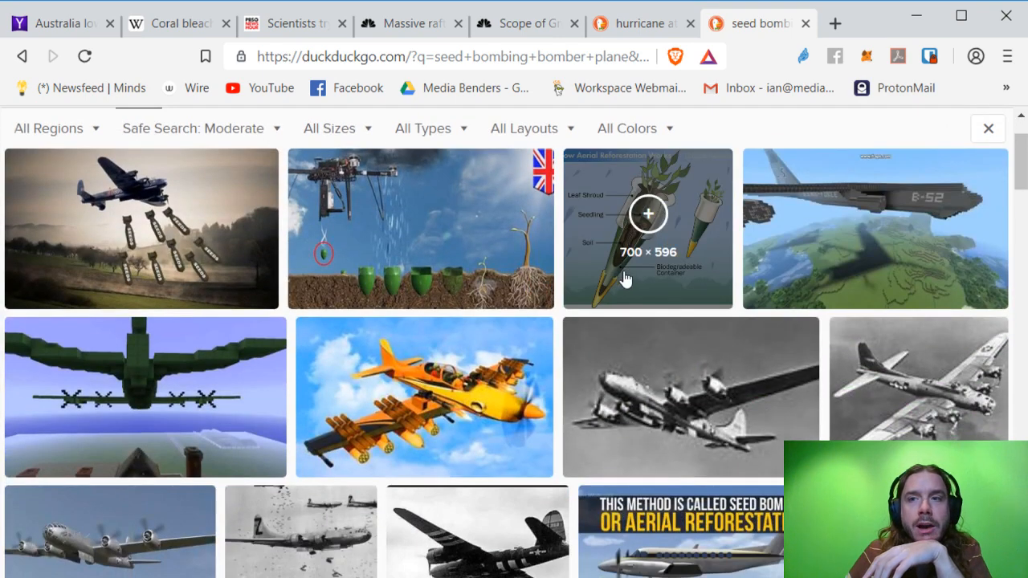
Enlarge the 'How Aerial Reforestation Works' seed bomb diagram from the image results
{"action": "left_click", "coordinate": [648, 228]}
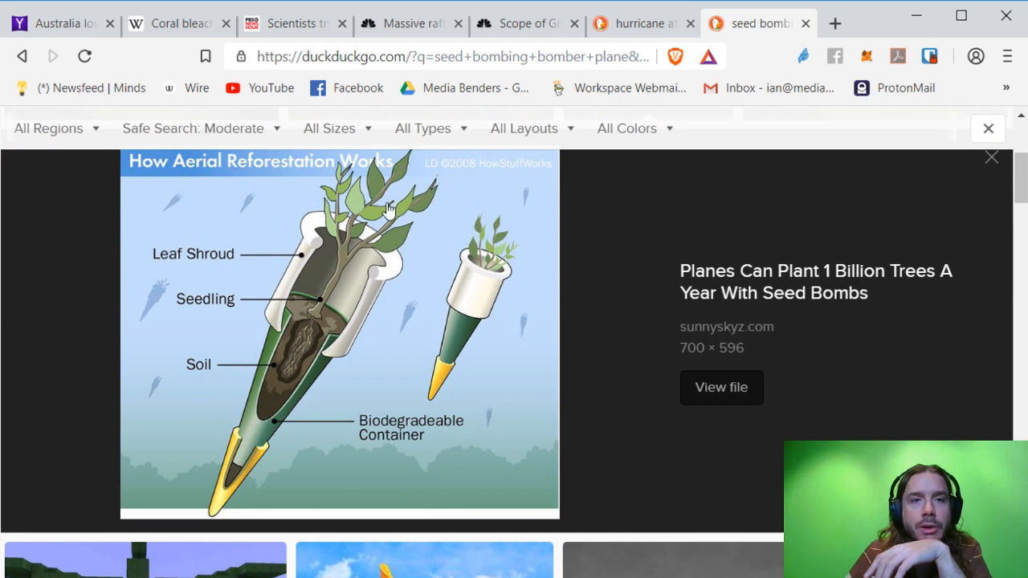
{"action": "mouse_move", "coordinate": [875, 296]}
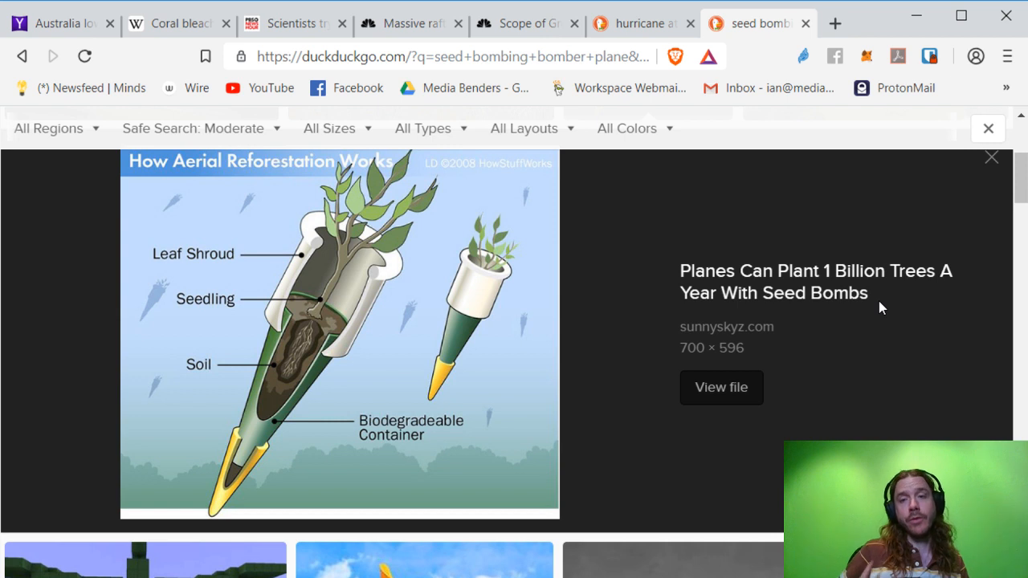
{"action": "mouse_move", "coordinate": [850, 326]}
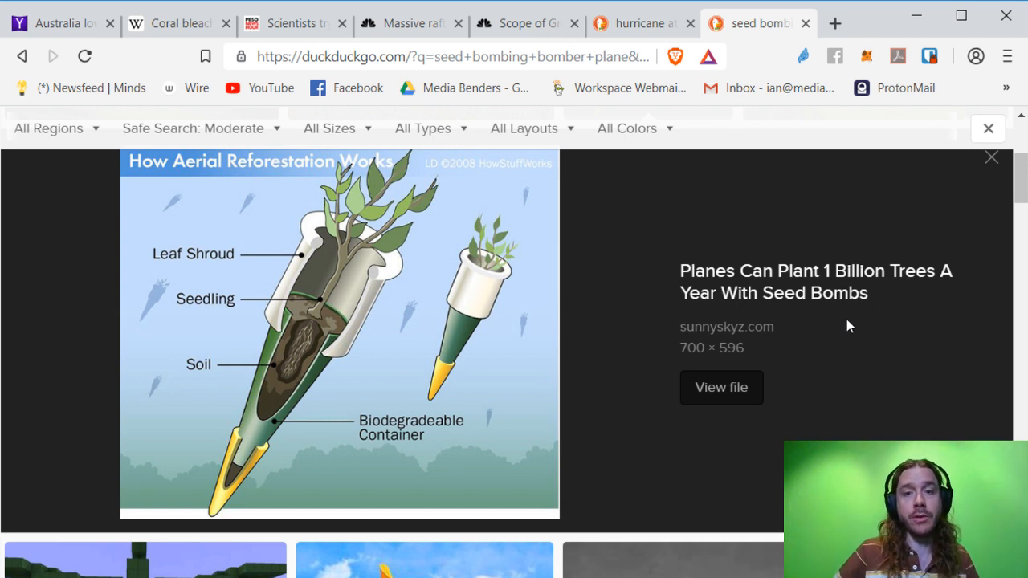
{"action": "mouse_move", "coordinate": [865, 392]}
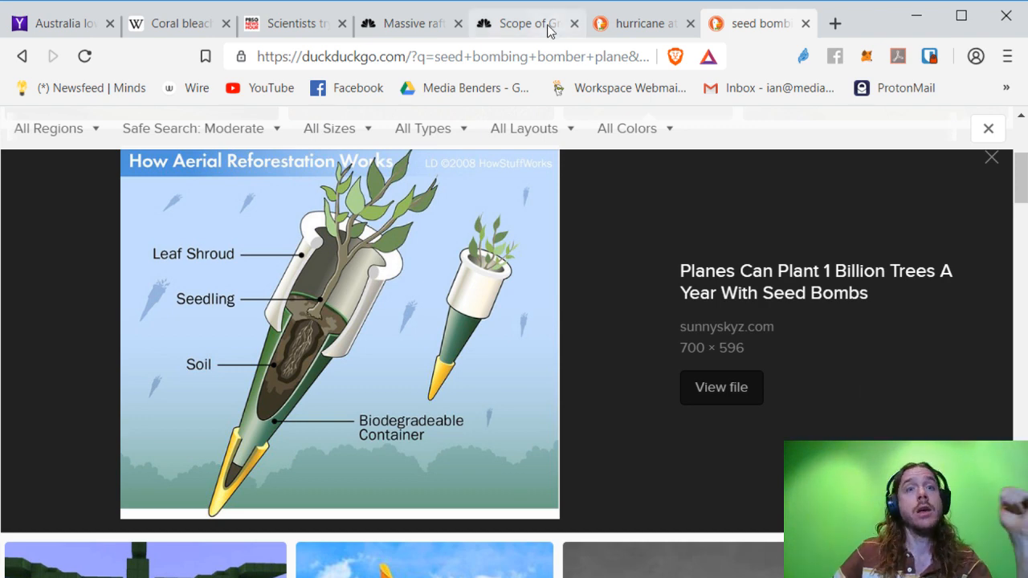
Flip through the pumice raft, PBS coral regrowth and Coral bleaching tabs, ending on the PBS story
{"action": "left_click", "coordinate": [409, 22]}
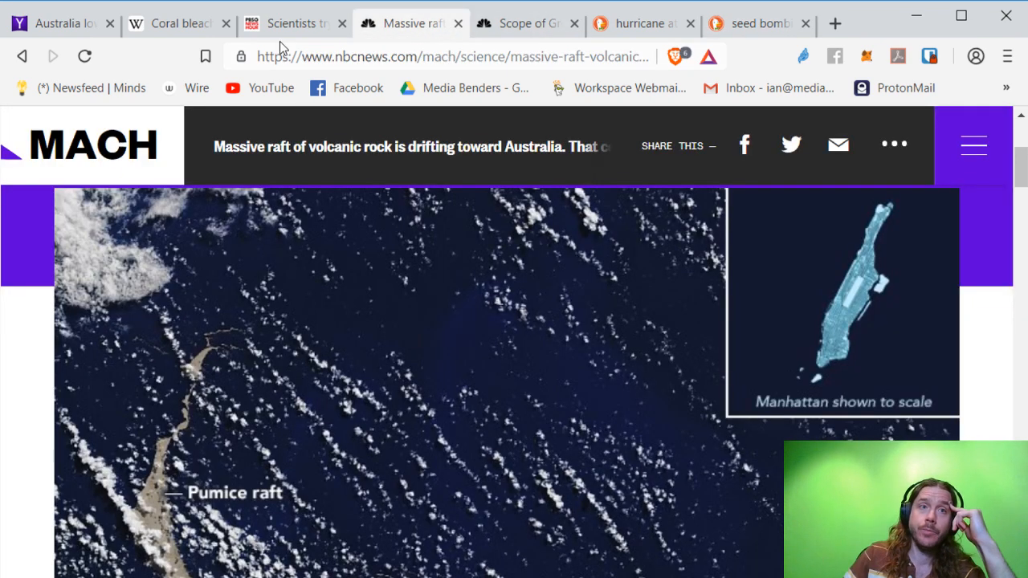
{"action": "left_click", "coordinate": [292, 23]}
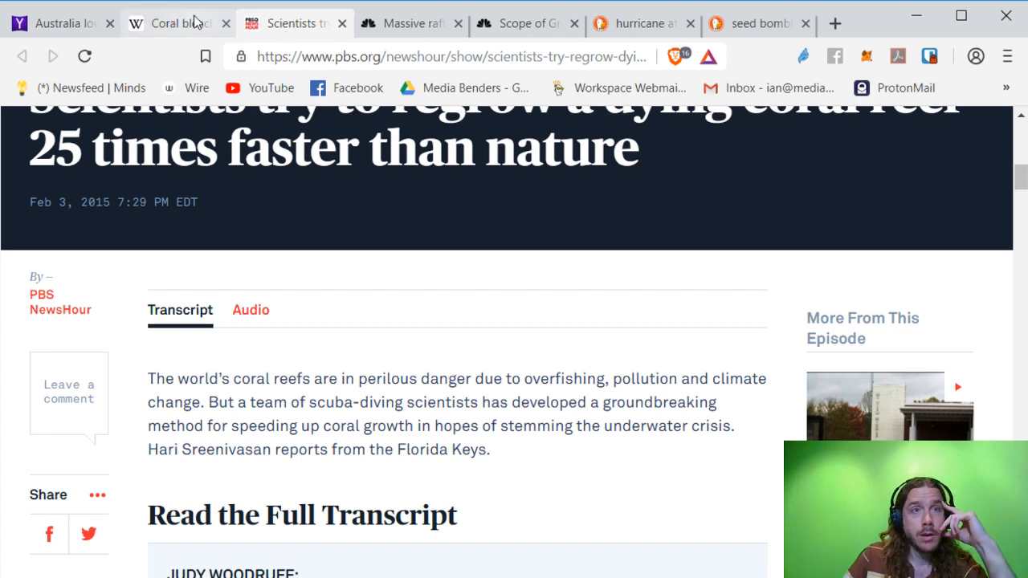
{"action": "left_click", "coordinate": [169, 23]}
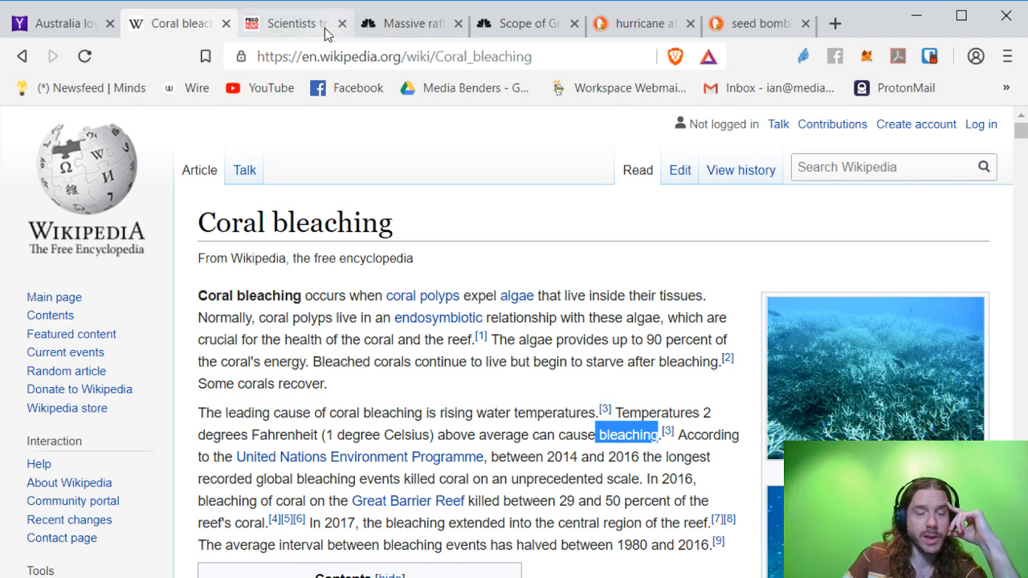
{"action": "left_click", "coordinate": [292, 22]}
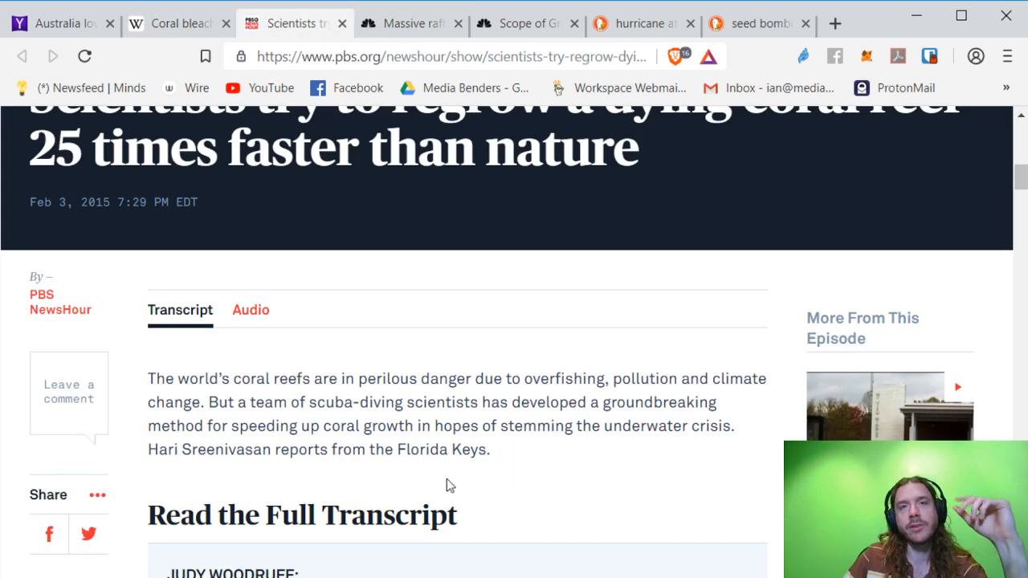